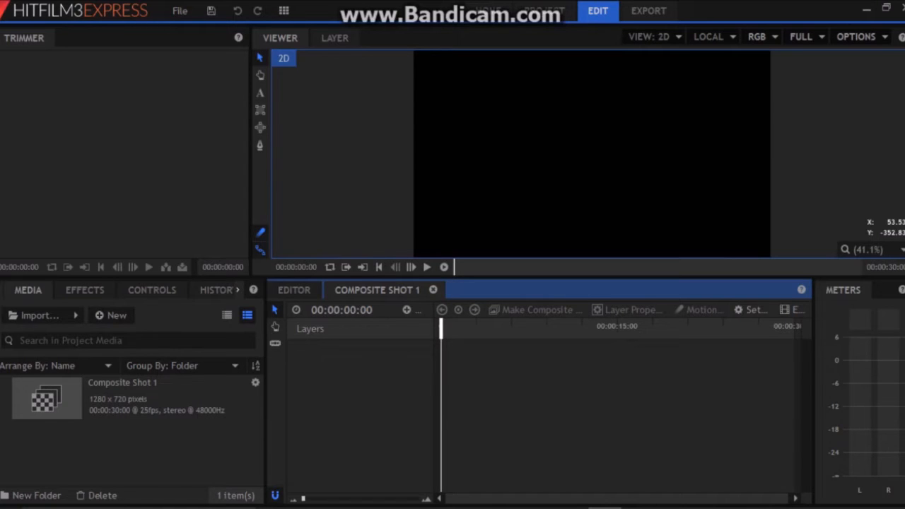
mouse_move(75, 315)
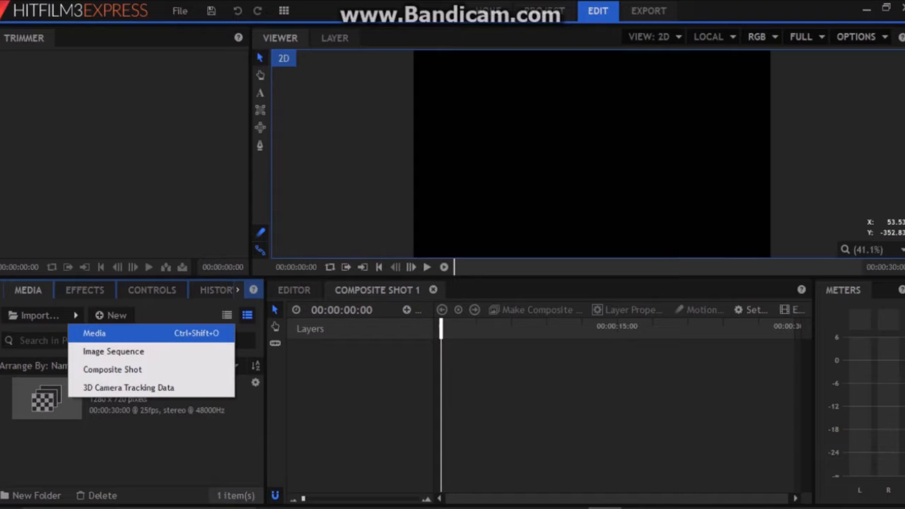
Import Heyy.JPG and NY City.jpg into the project media
click(94, 334)
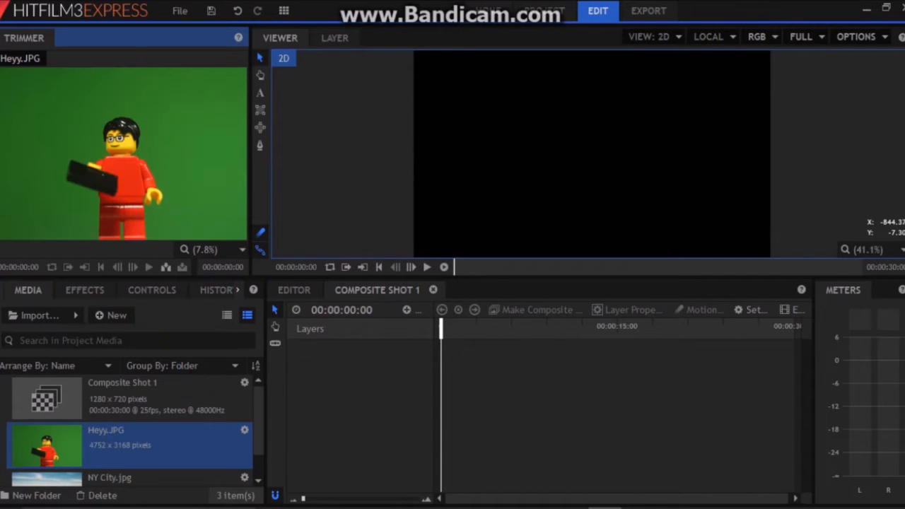
mouse_move(591, 142)
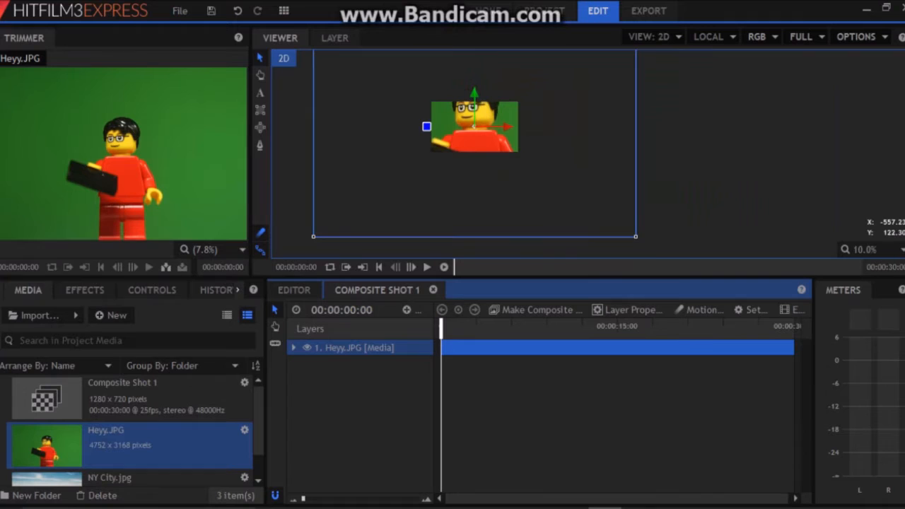
Scale the Heyy.JPG layer up in the Viewer so it fills the composite frame
drag(473, 126, 464, 164)
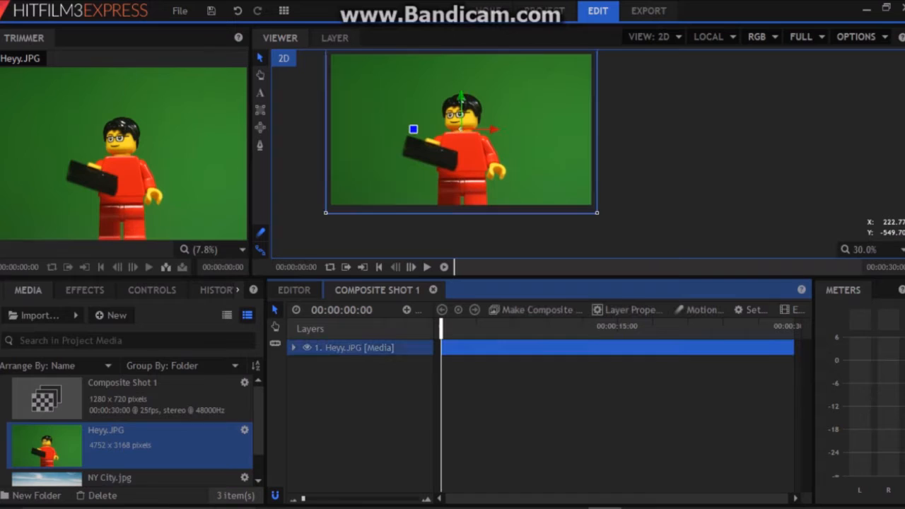
Apply the Greenscreen Key preset to Heyy.JPG, removing the green background to transparency
click(85, 290)
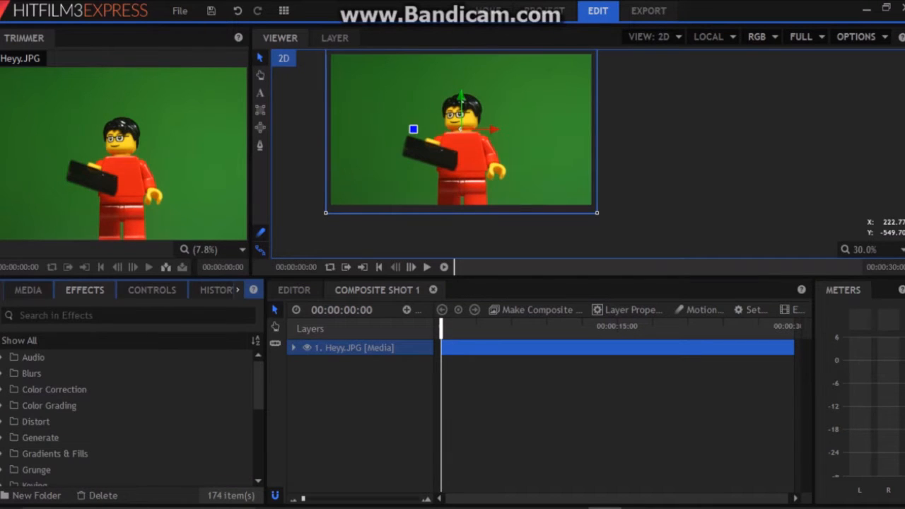
text(green)
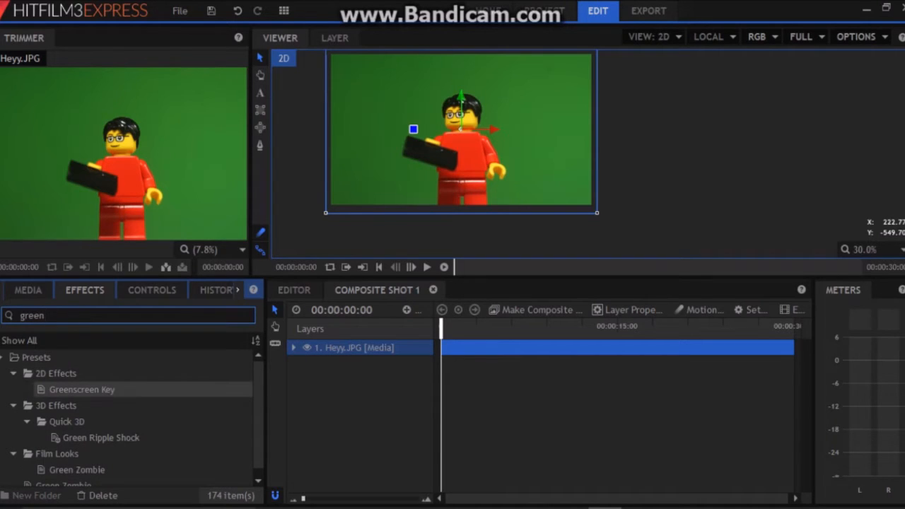
click(82, 390)
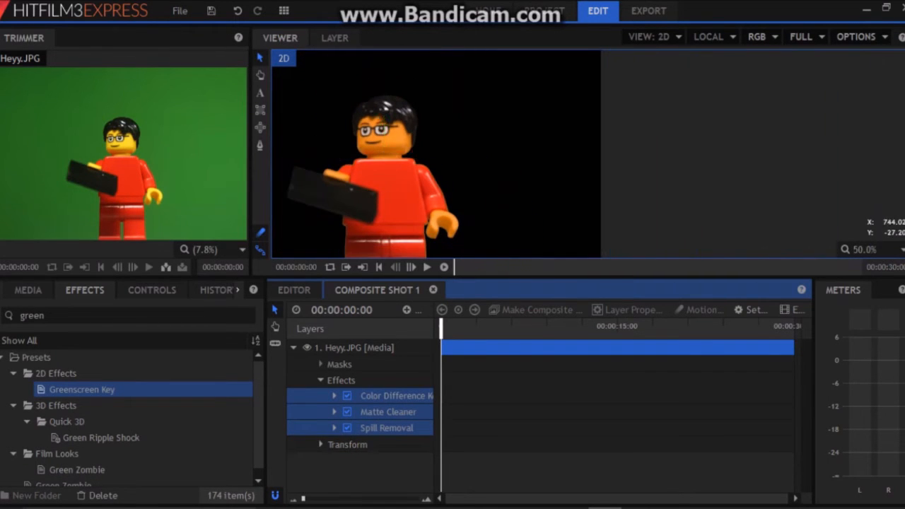
click(151, 290)
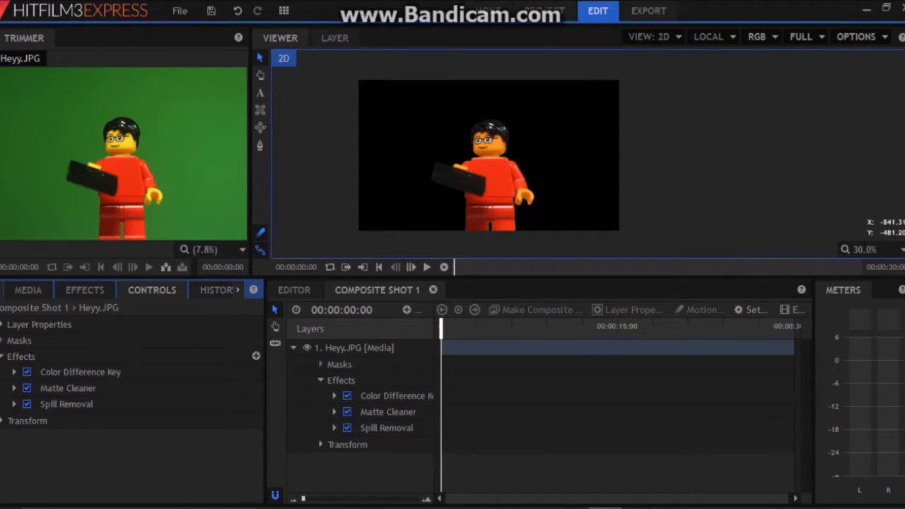
Add NY City.jpg as a layer beneath Heyy.JPG and position it as the skyline background
click(28, 290)
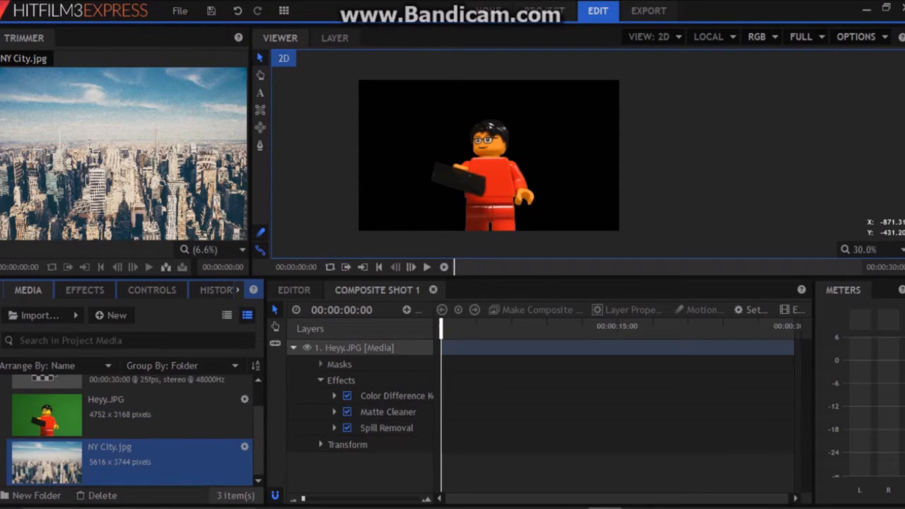
click(294, 348)
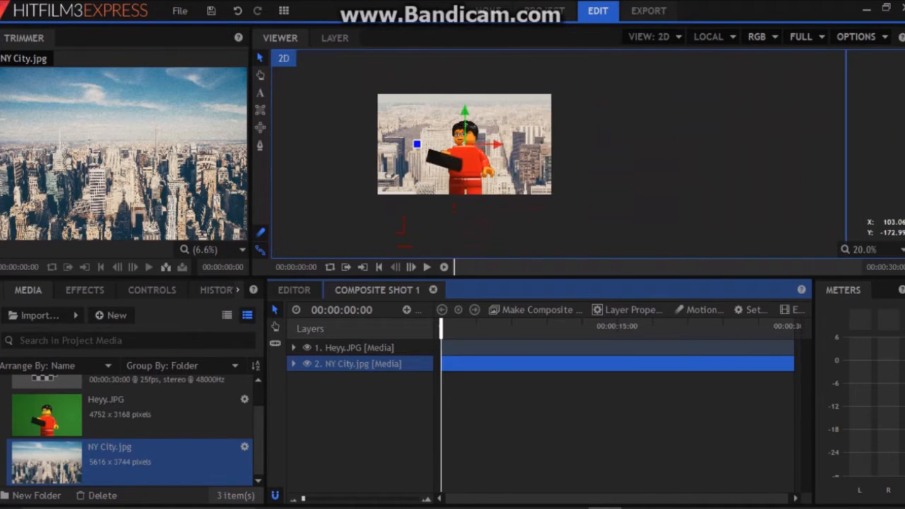
drag(464, 145, 495, 170)
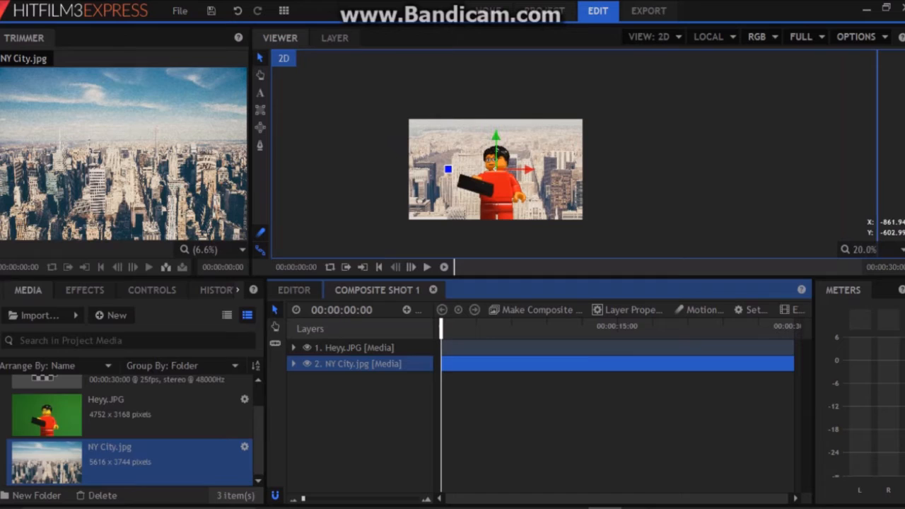
click(151, 289)
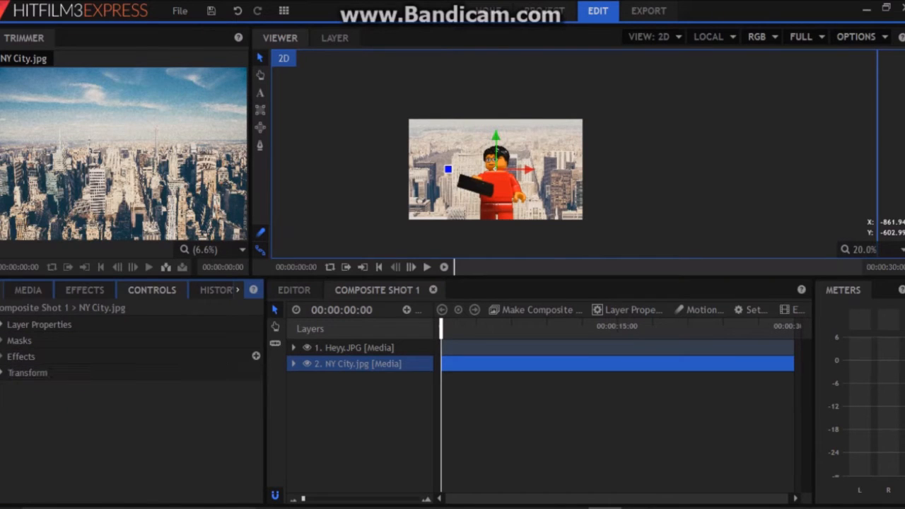
Set Heyy.JPG's Matte Cleaner to Smooth 6, Feather 1 and Choke 6
click(354, 348)
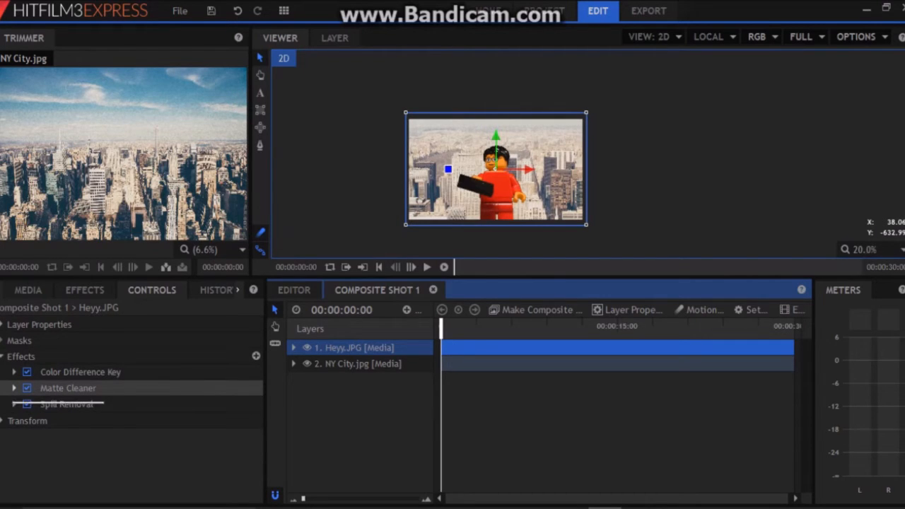
click(14, 387)
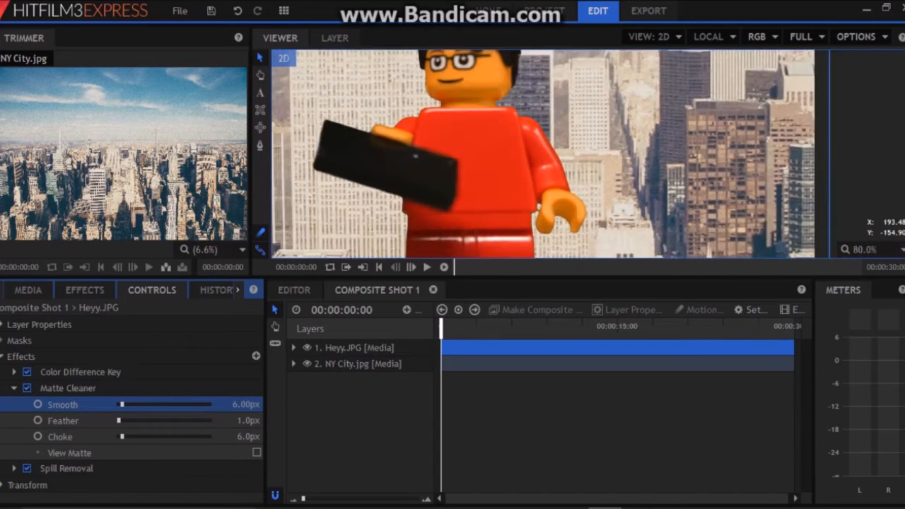
click(360, 363)
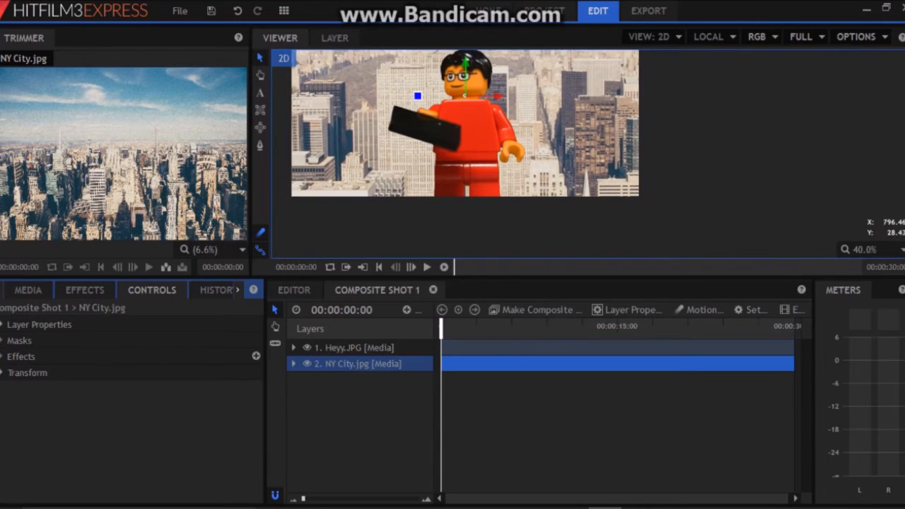
click(353, 348)
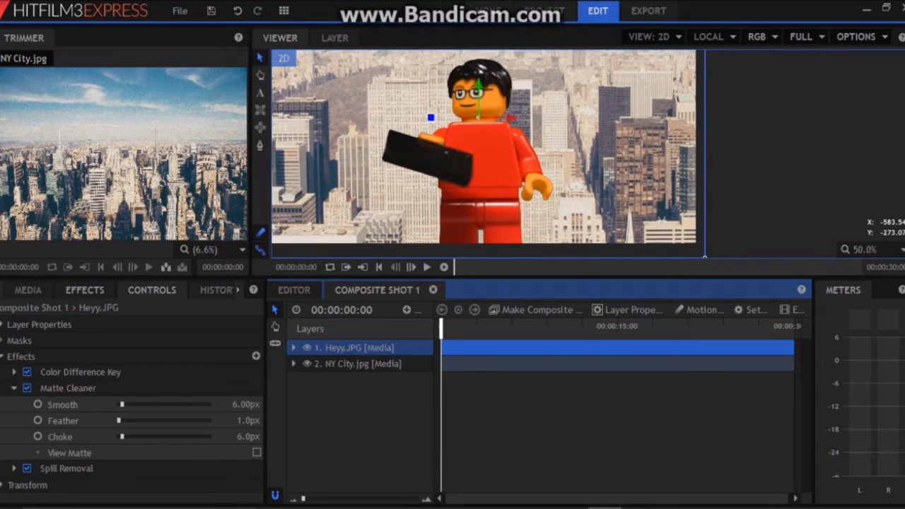
Apply the Light Wrap [Layer only] effect to Heyy.JPG and show its radius, opacity and blend settings
click(85, 289)
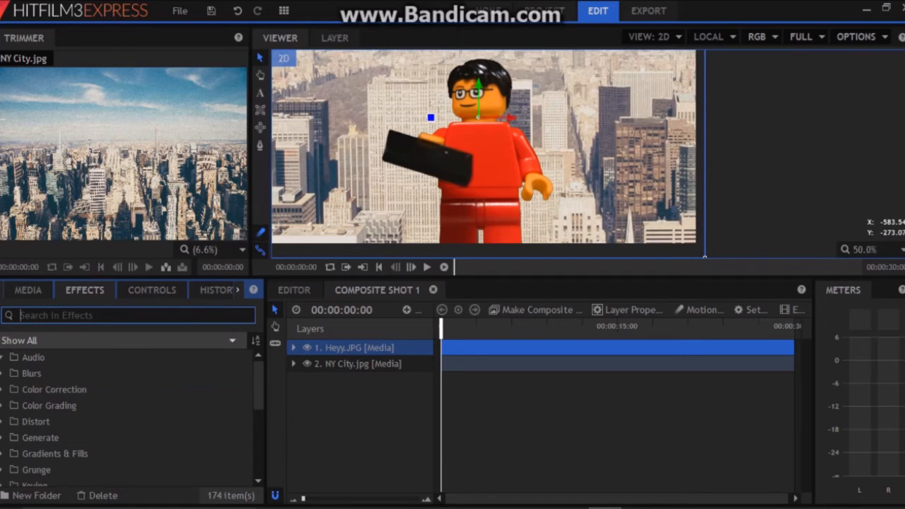
text(light)
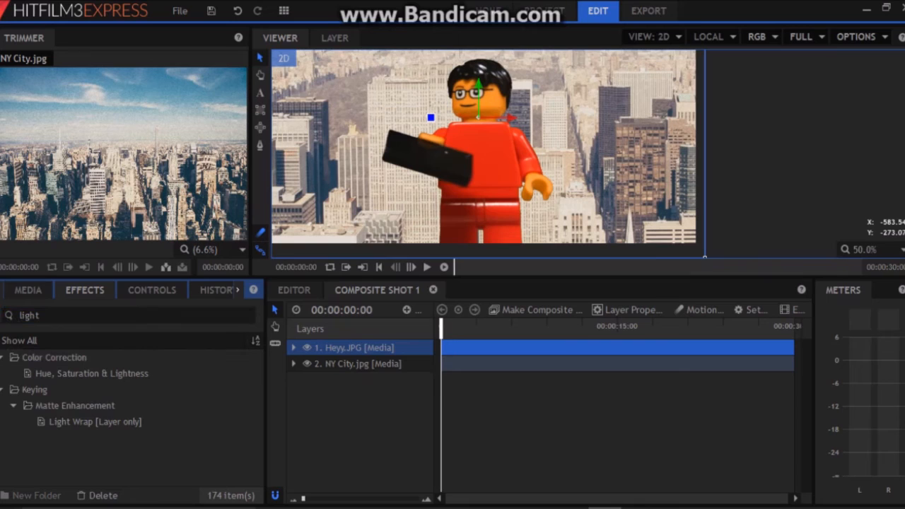
click(95, 422)
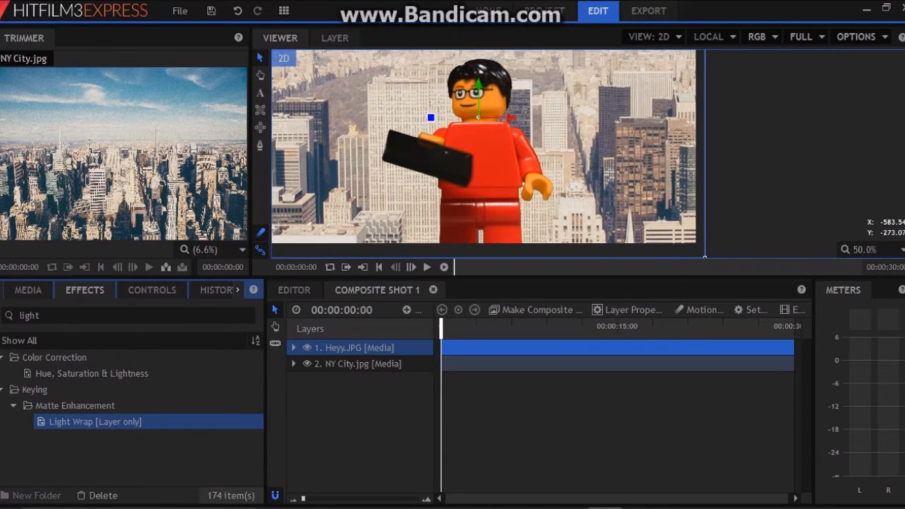
click(294, 348)
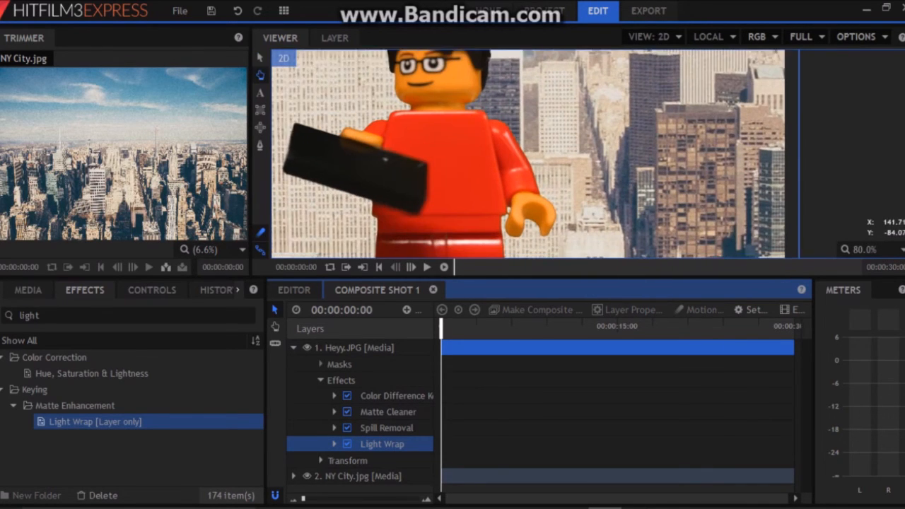
click(151, 290)
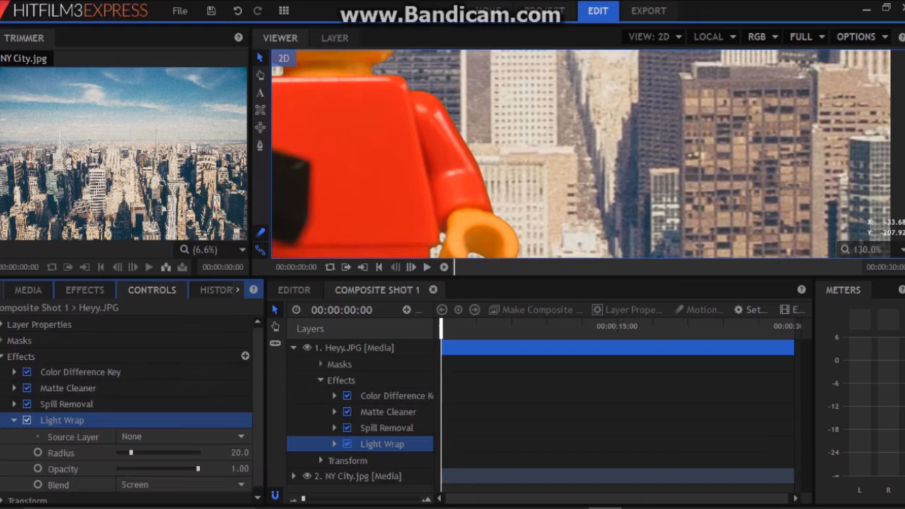
Set the Light Wrap source layer to 2. NY City.jpg
click(181, 435)
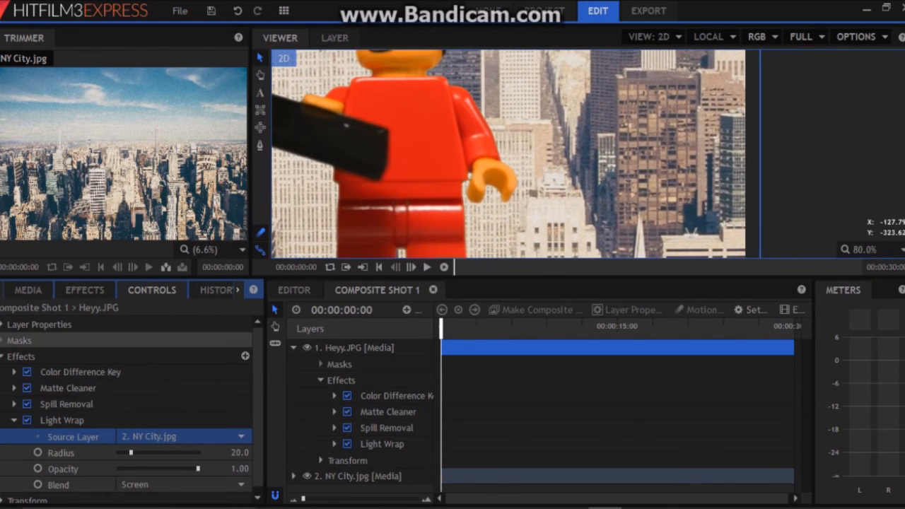
click(5, 420)
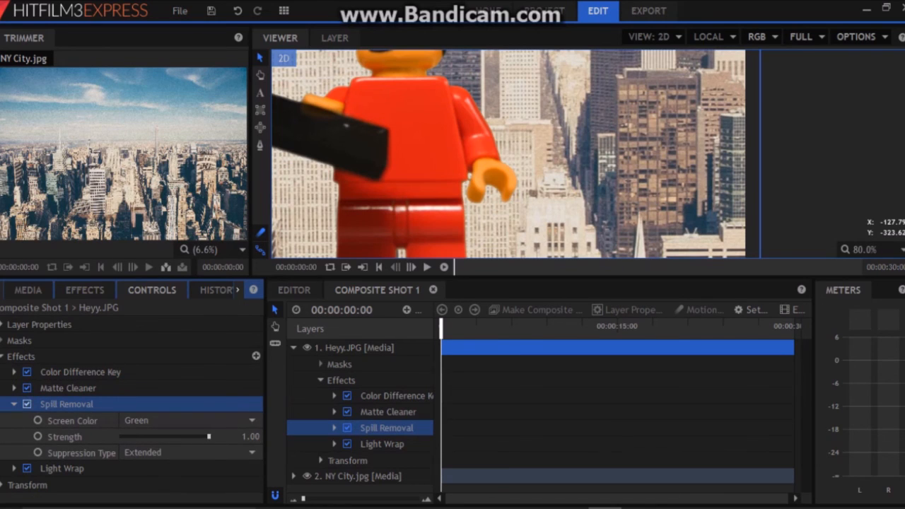
click(14, 405)
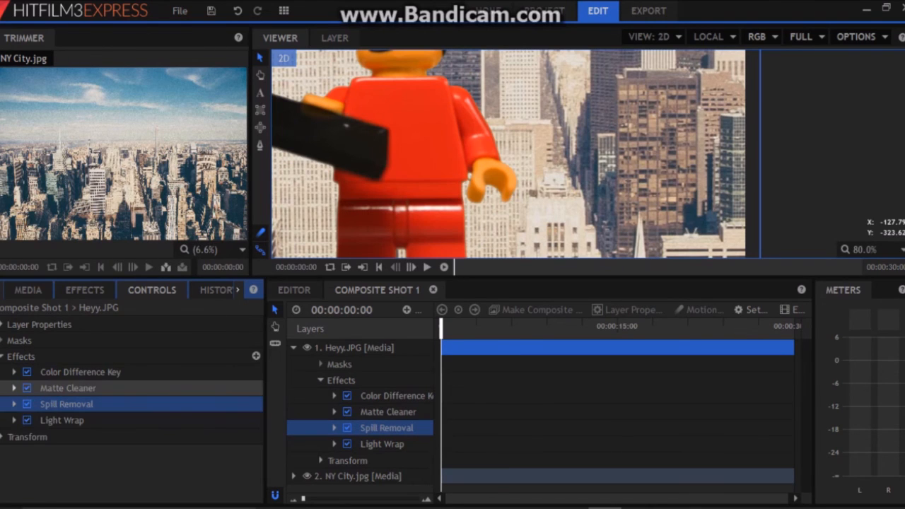